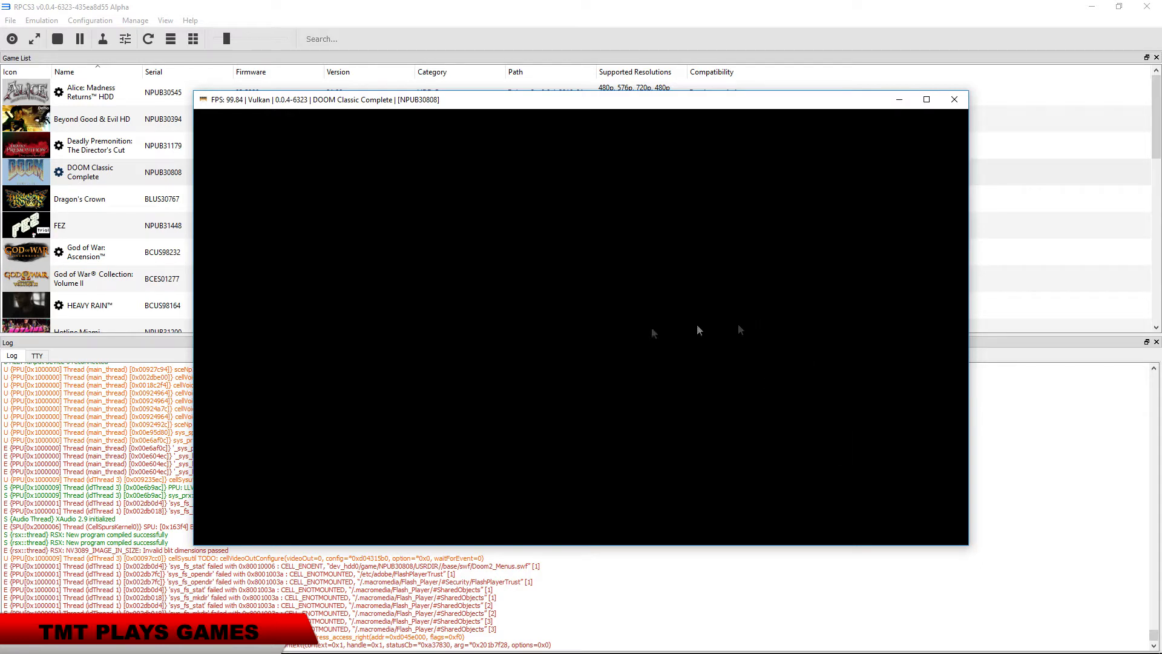
{"action": "mouse_move", "coordinate": [631, 104]}
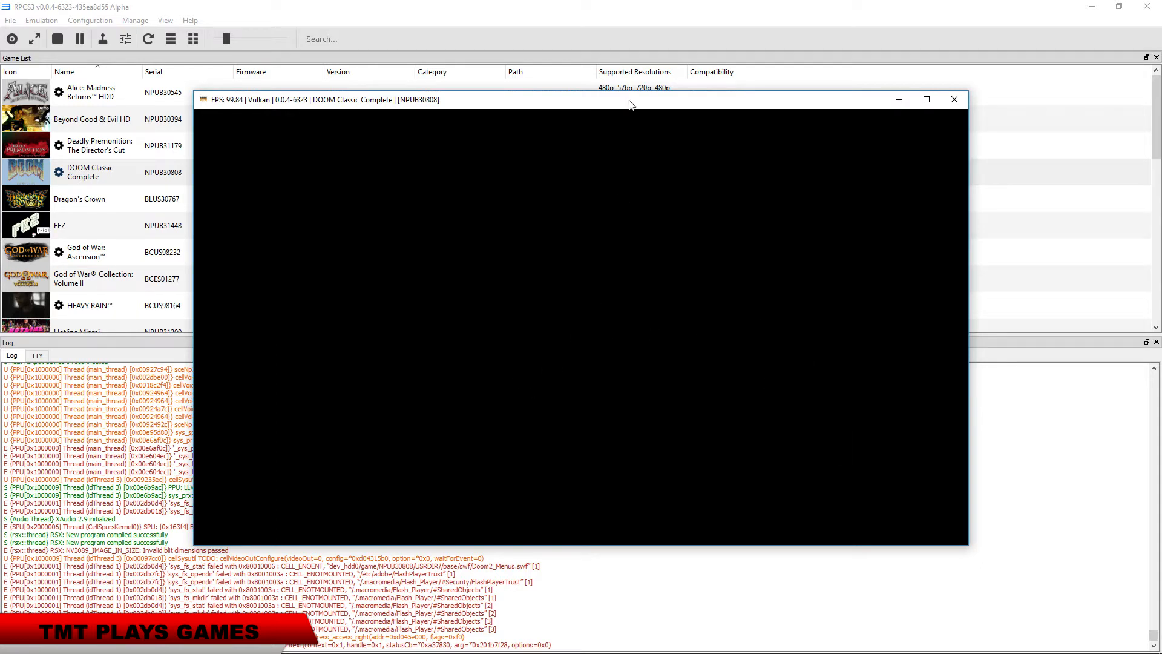